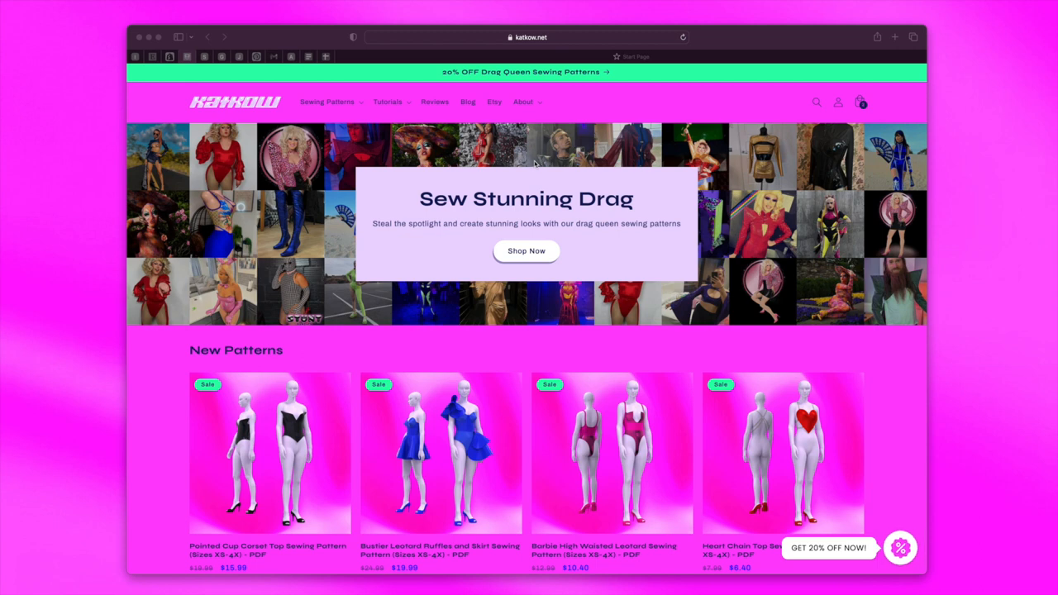
# - Open the Pointed Cup Corset Top Sewing Pattern listing and view its printable pattern layout image
pyautogui.scroll(-3)
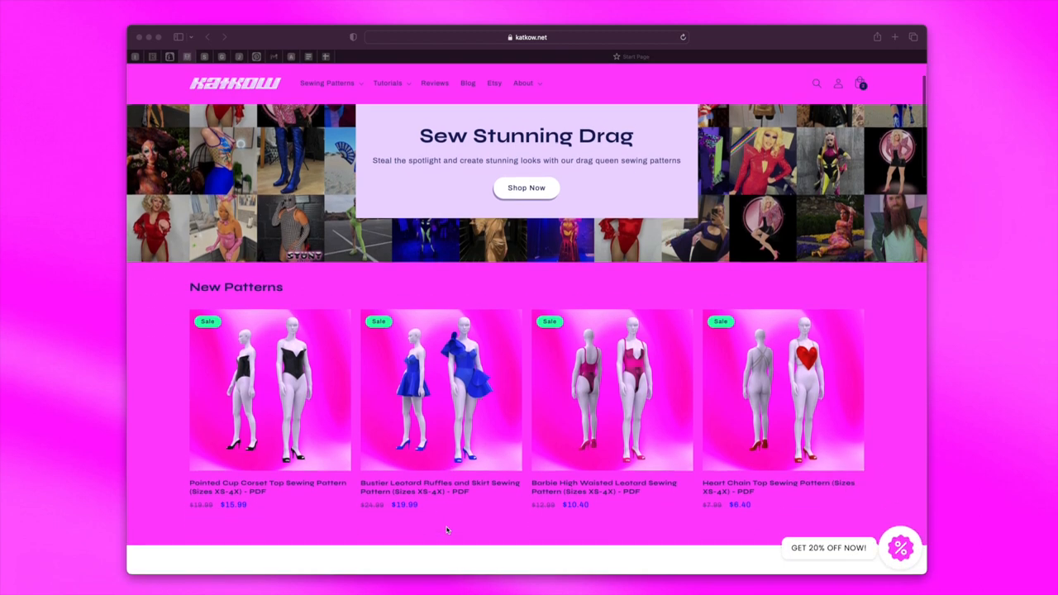
pyautogui.scroll(-3)
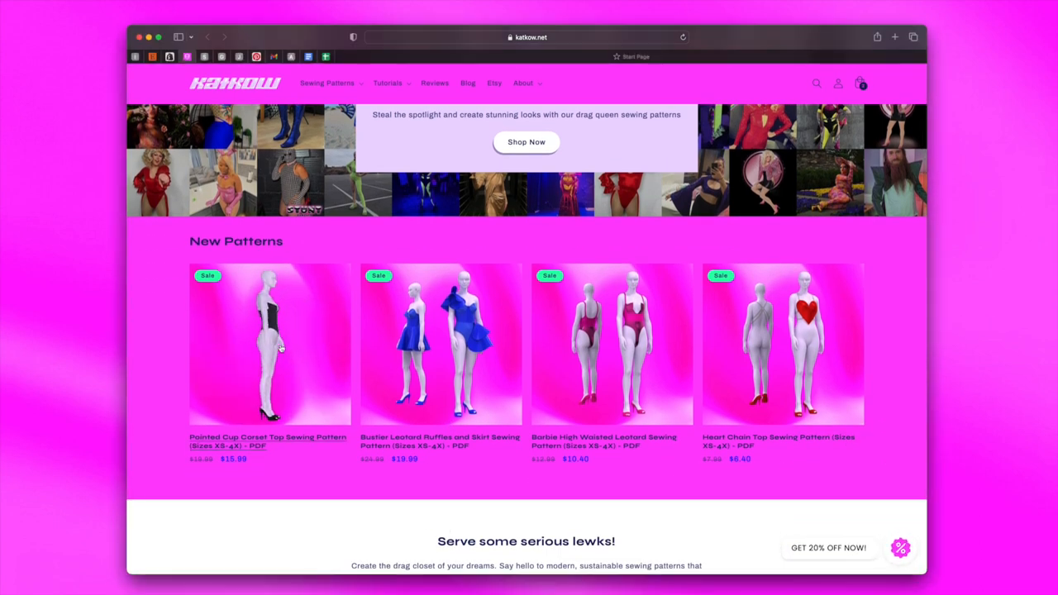
pyautogui.click(268, 342)
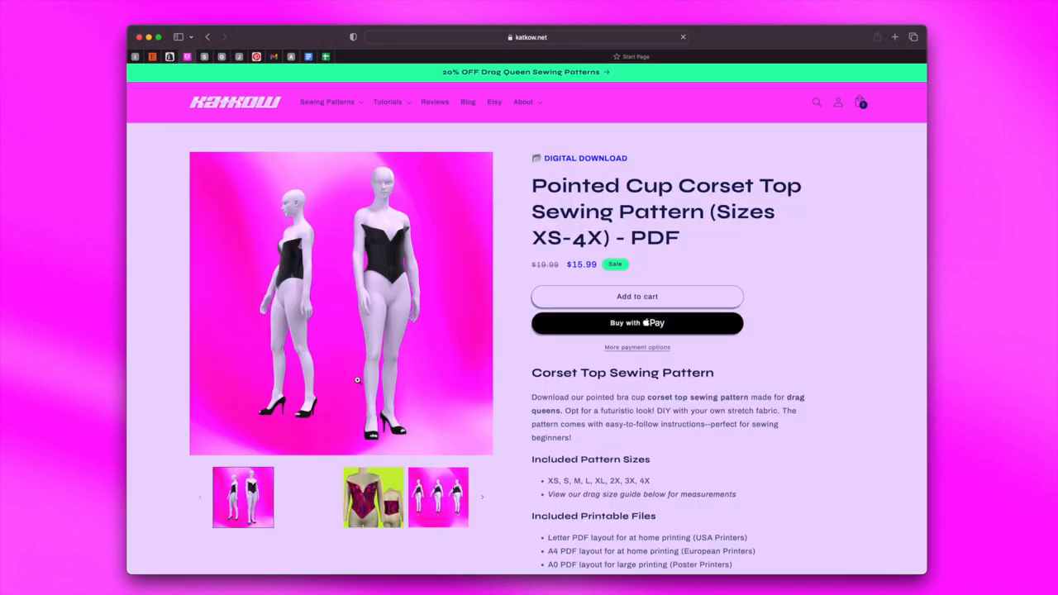
pyautogui.click(307, 496)
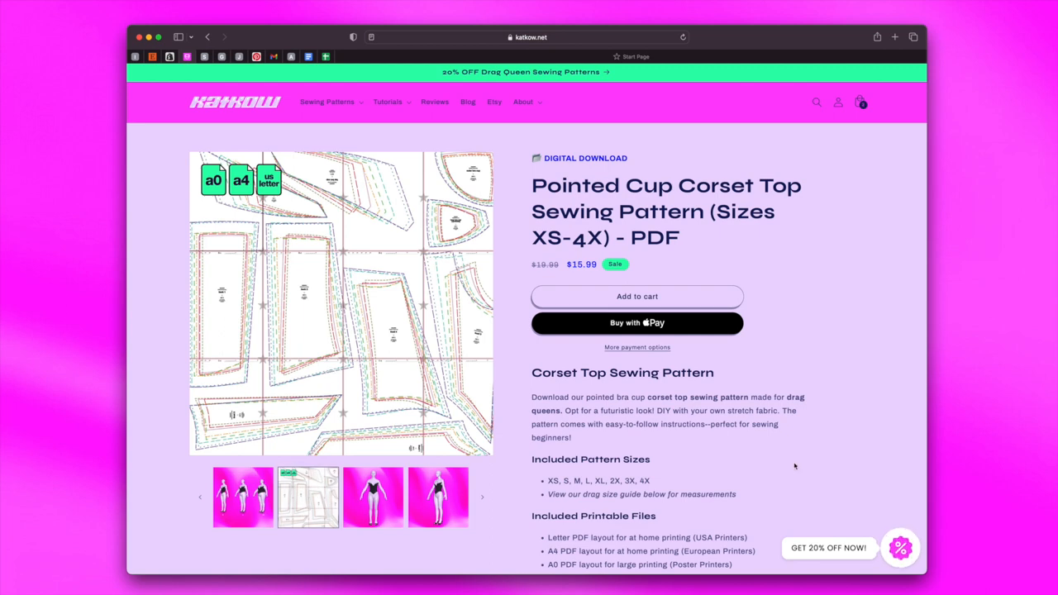
pyautogui.scroll(-3)
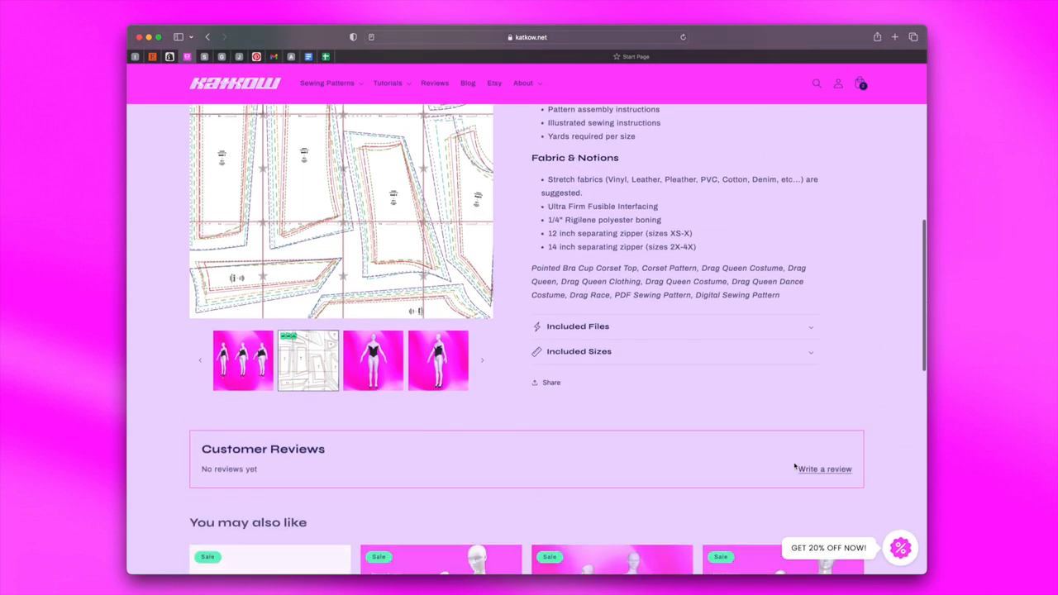
# - Expand the Included Sizes accordion to reveal the XS–4X drag queen size chart
pyautogui.click(578, 350)
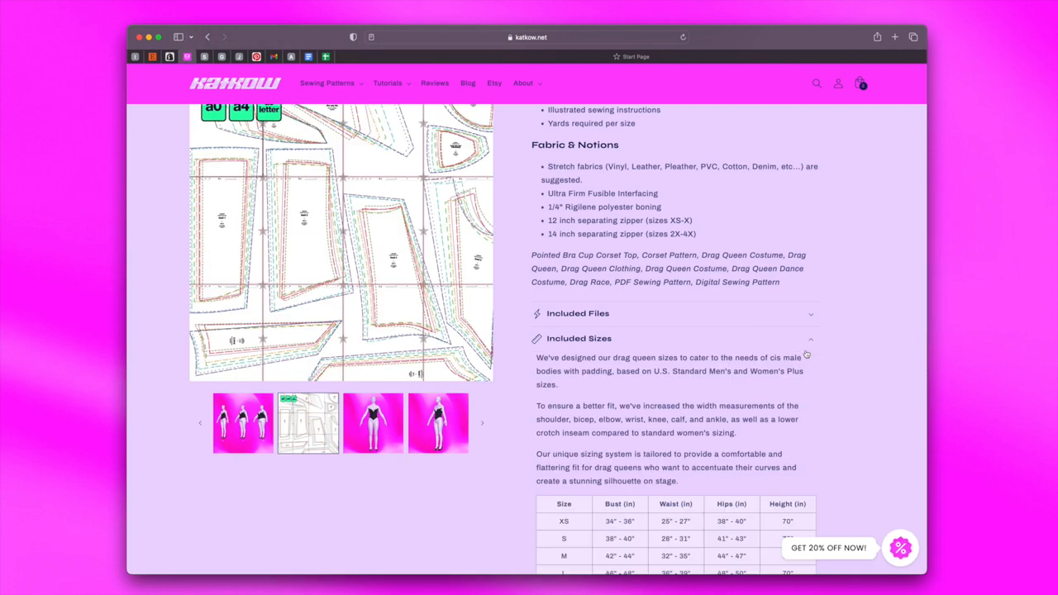
pyautogui.scroll(-3)
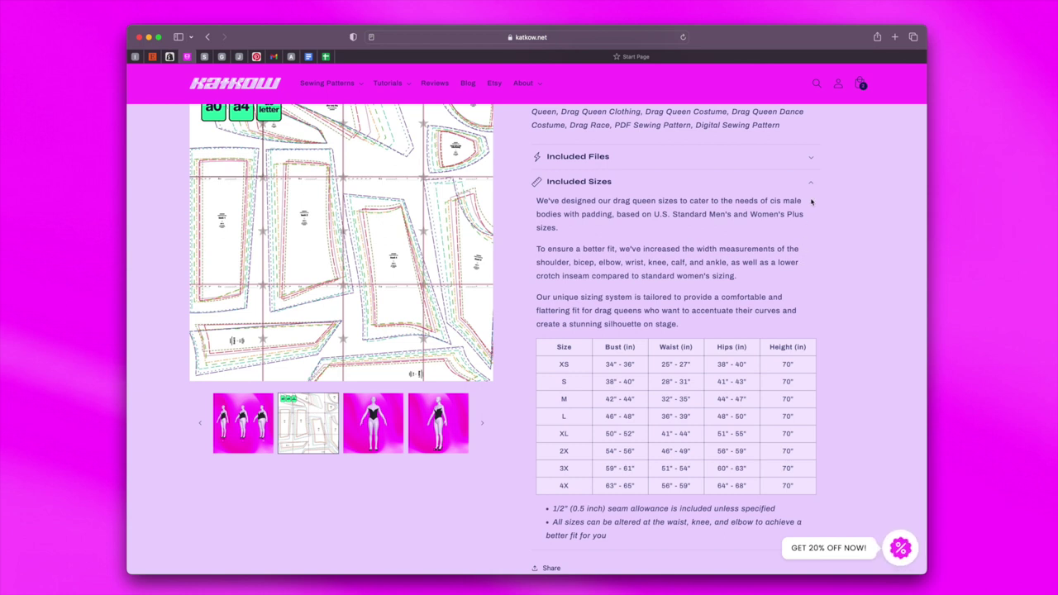
pyautogui.moveTo(811, 187)
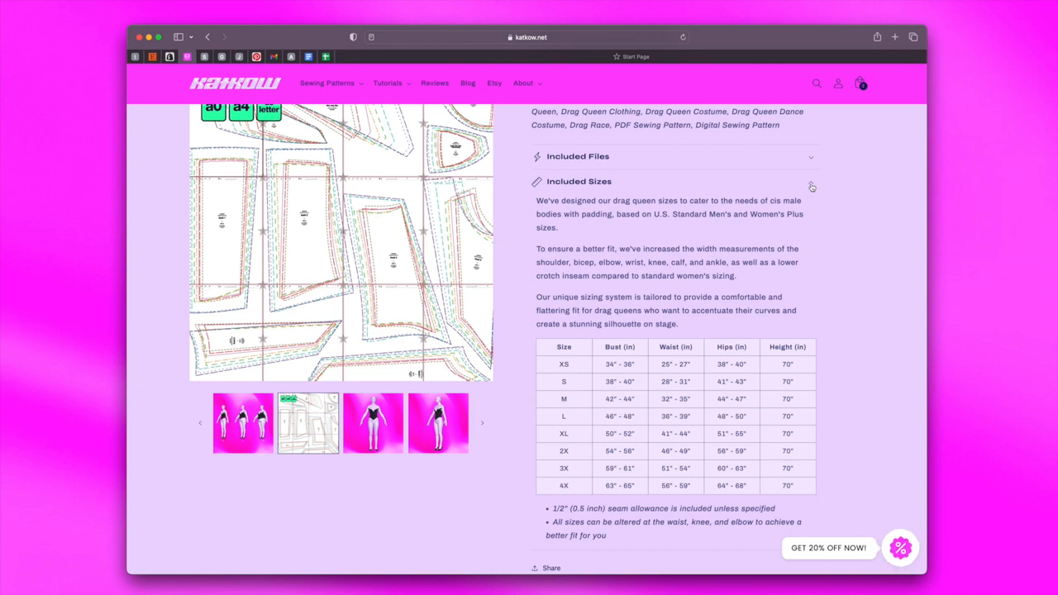